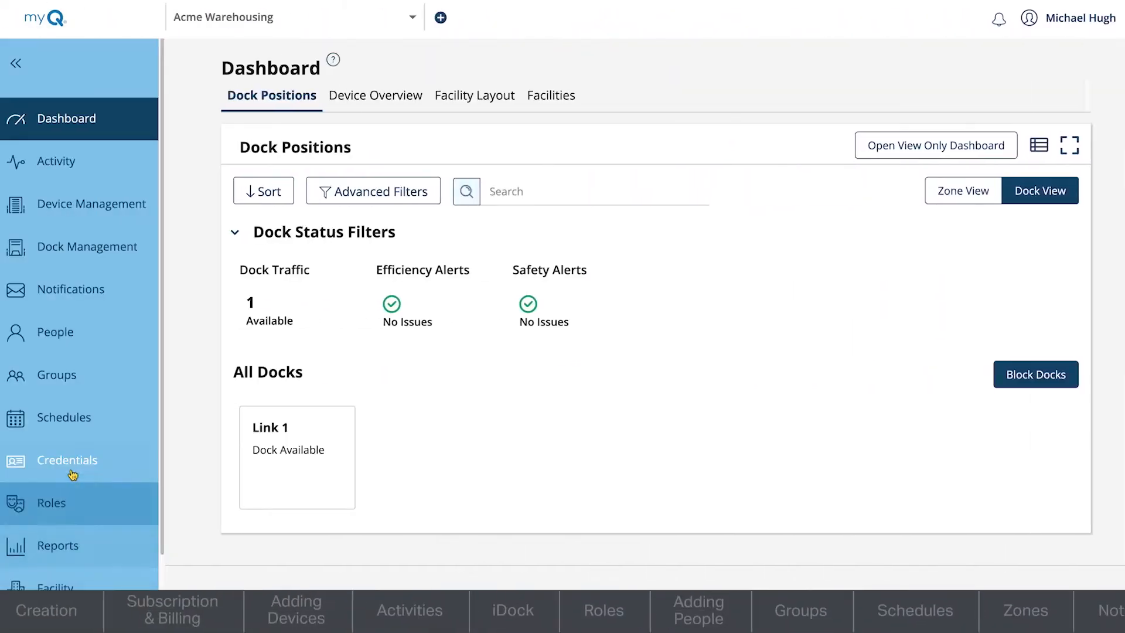
# - Open the Notifications page for Acme Warehousing from the sidebar
pyautogui.click(70, 290)
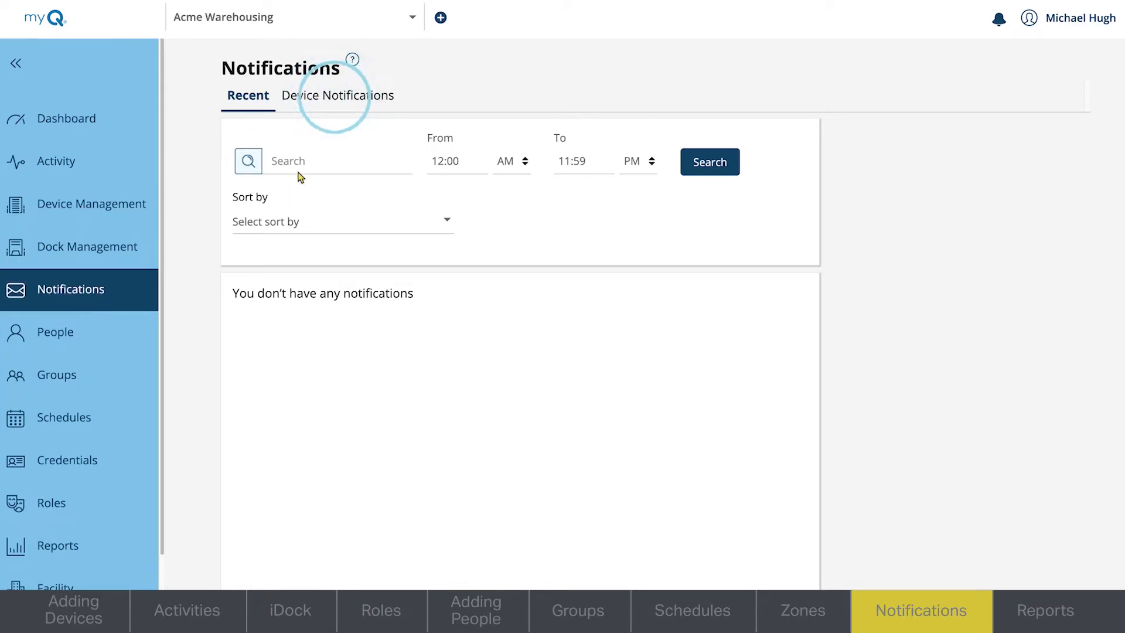
# - View the Device Notifications list and start adding a new notification
pyautogui.click(340, 95)
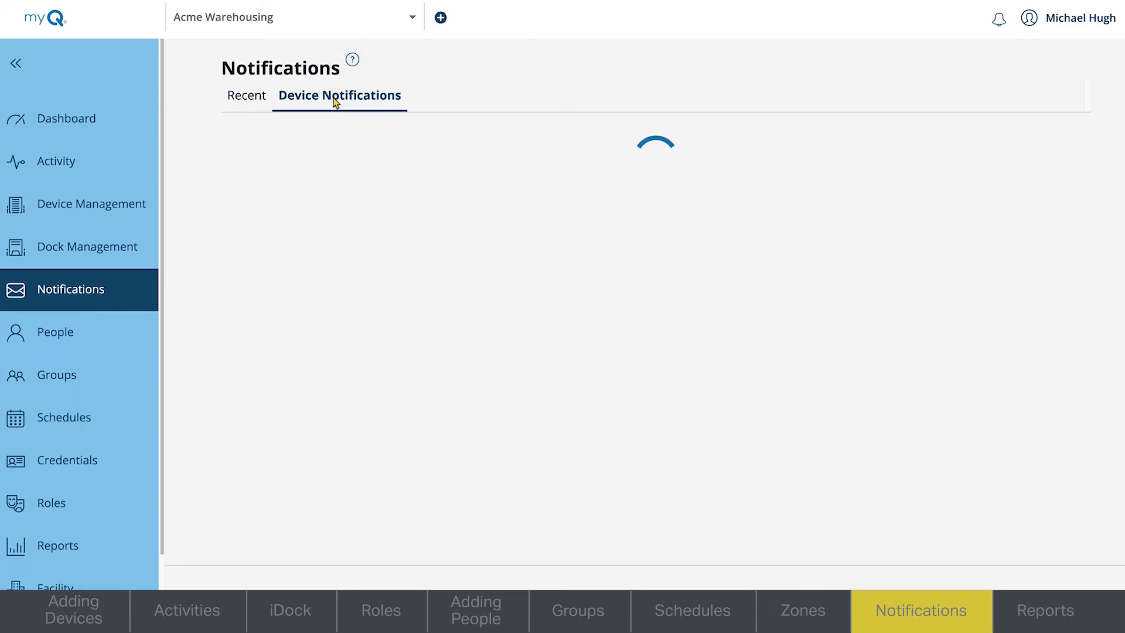
pyautogui.click(339, 95)
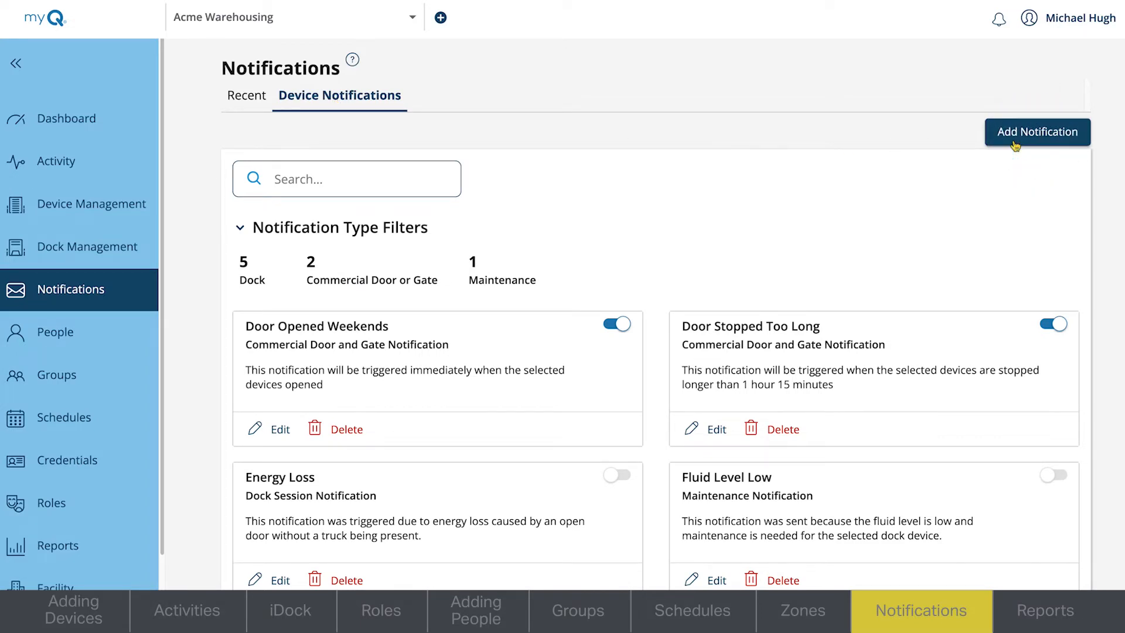
pyautogui.click(1037, 132)
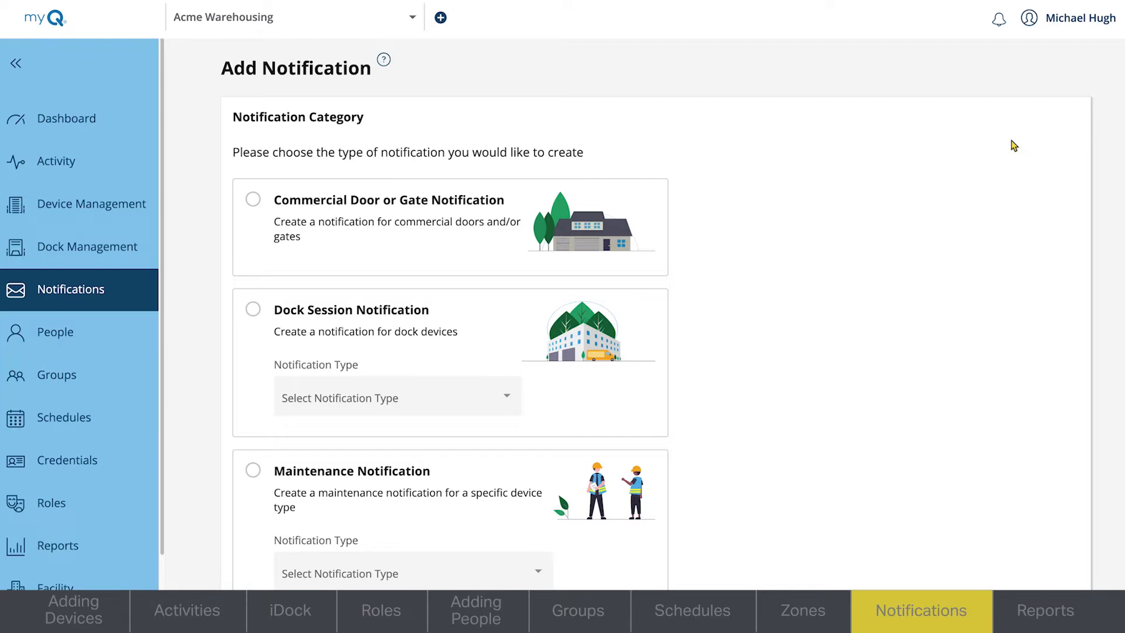
# - Select the Commercial Door or Gate Notification category and scroll to Next
pyautogui.click(253, 318)
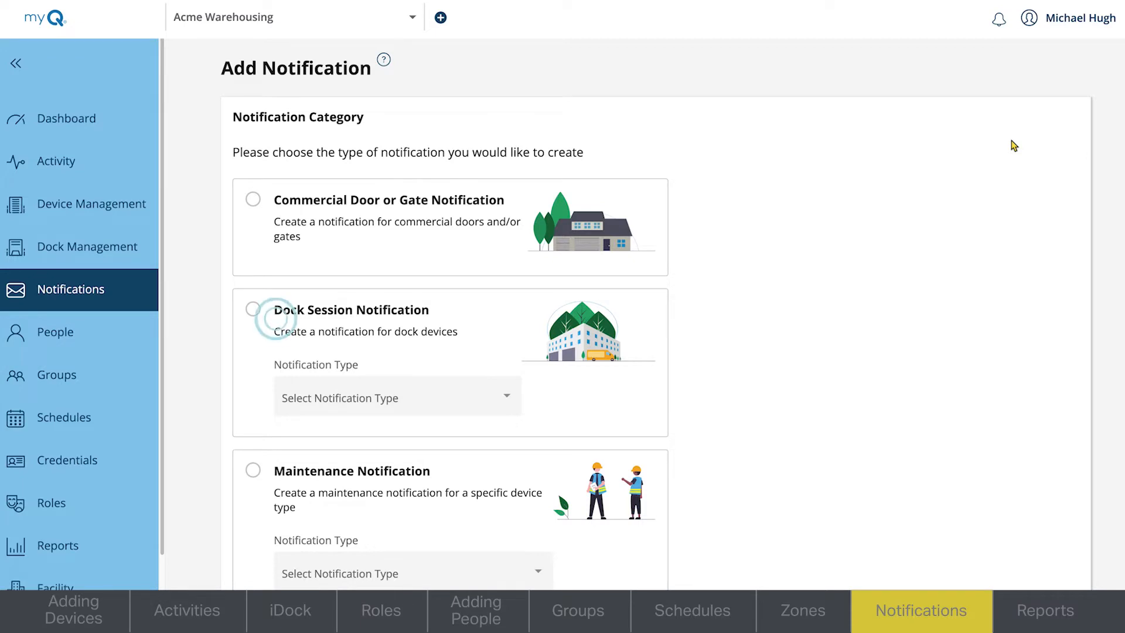
pyautogui.click(253, 315)
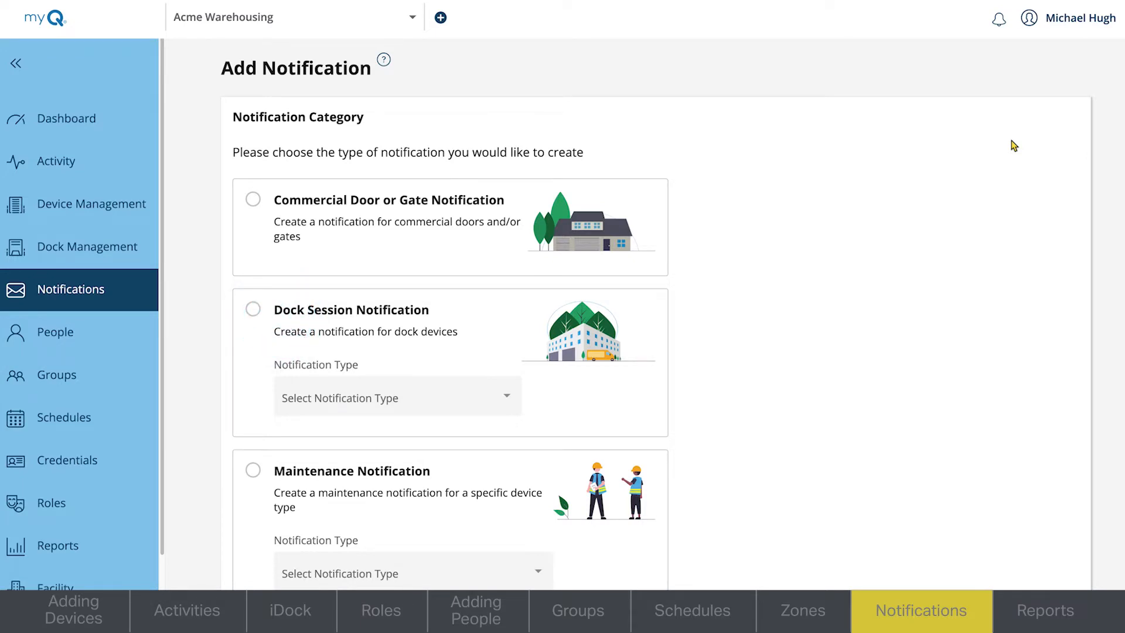
pyautogui.moveTo(332, 169)
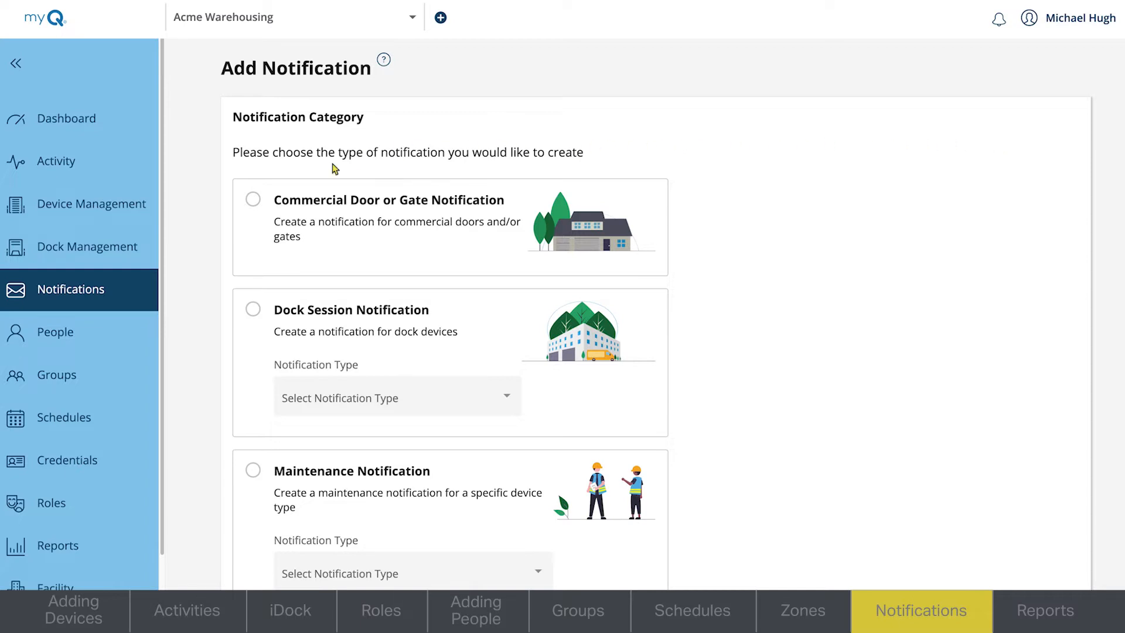
pyautogui.click(252, 199)
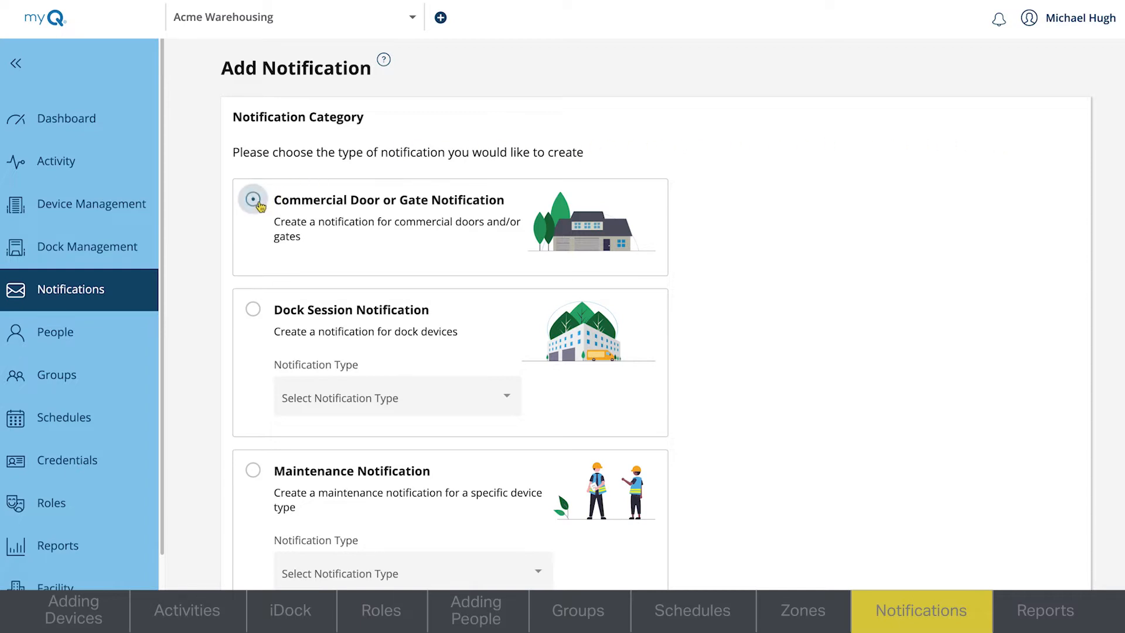
pyautogui.click(252, 200)
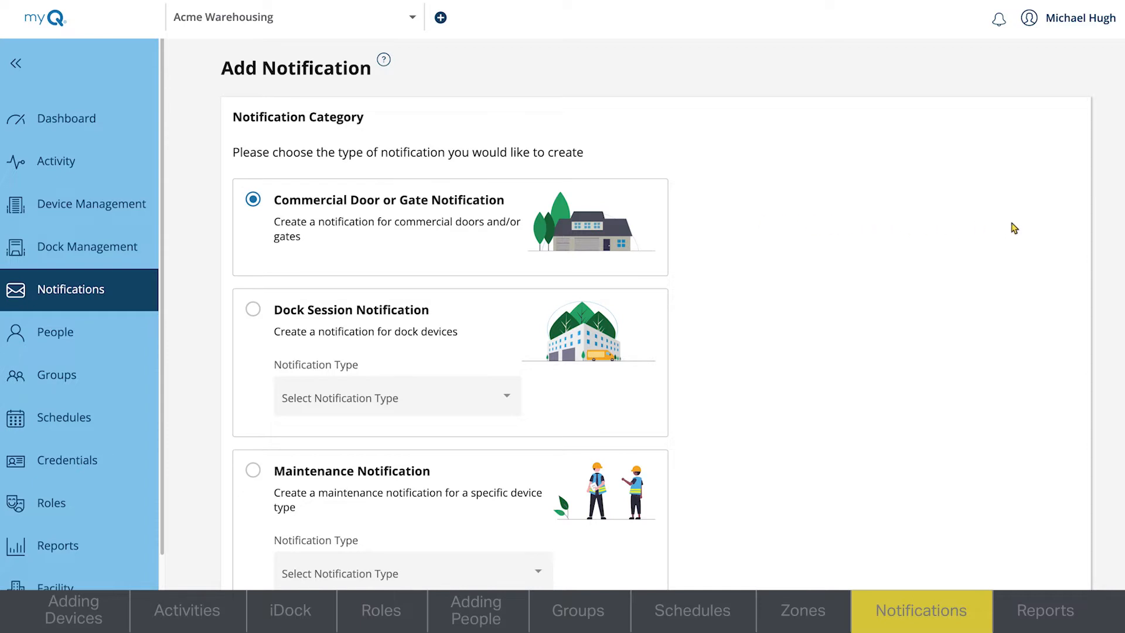
pyautogui.scroll(-3)
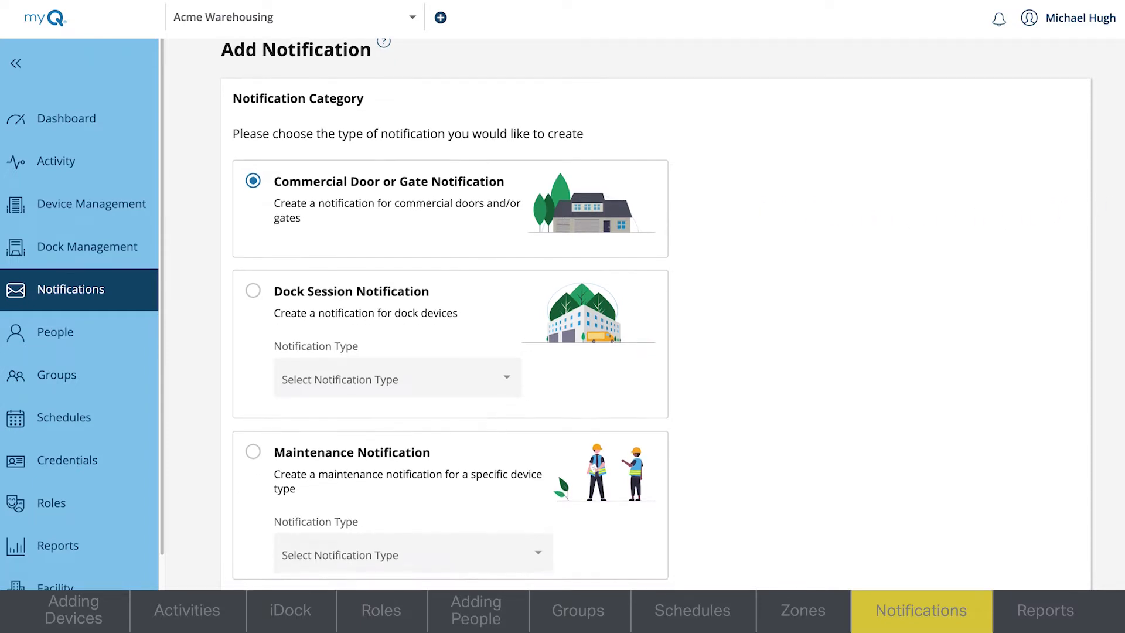
pyautogui.scroll(-3)
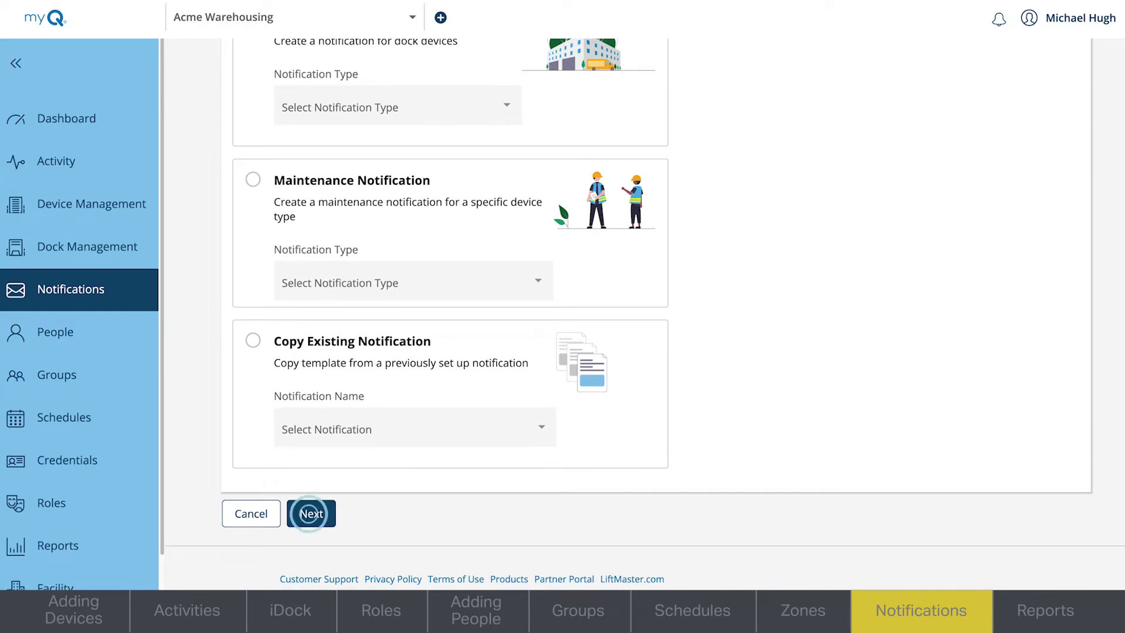
# - Name the notification 'Door One Open', sending only if the door stays open over 15 minutes
pyautogui.click(311, 514)
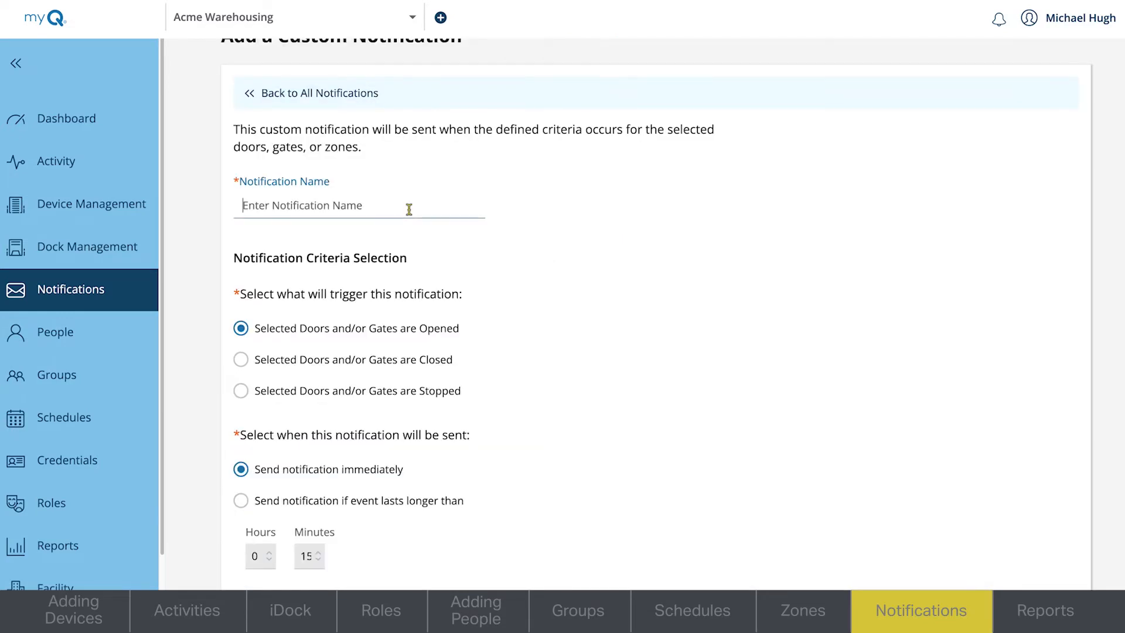
pyautogui.write('Door One Open')
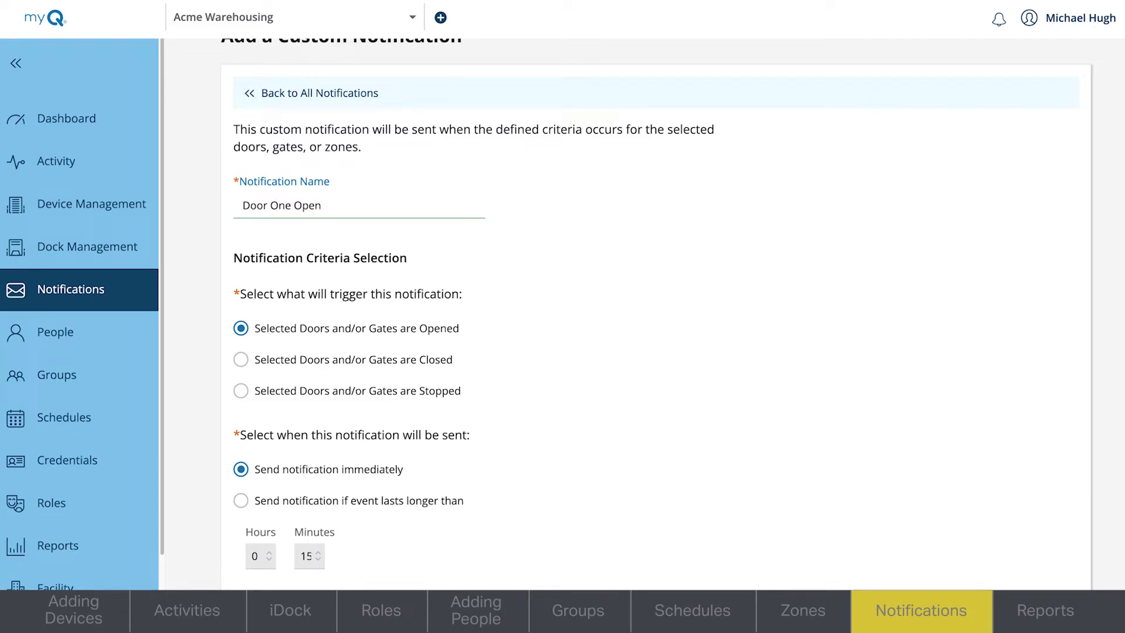
pyautogui.click(245, 267)
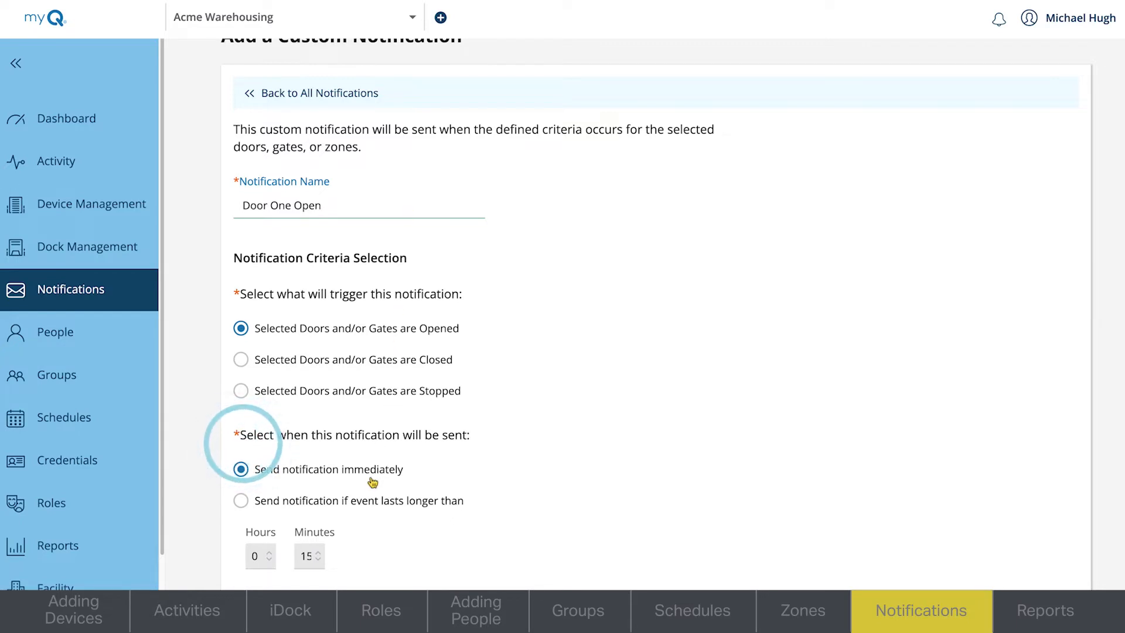
pyautogui.click(240, 501)
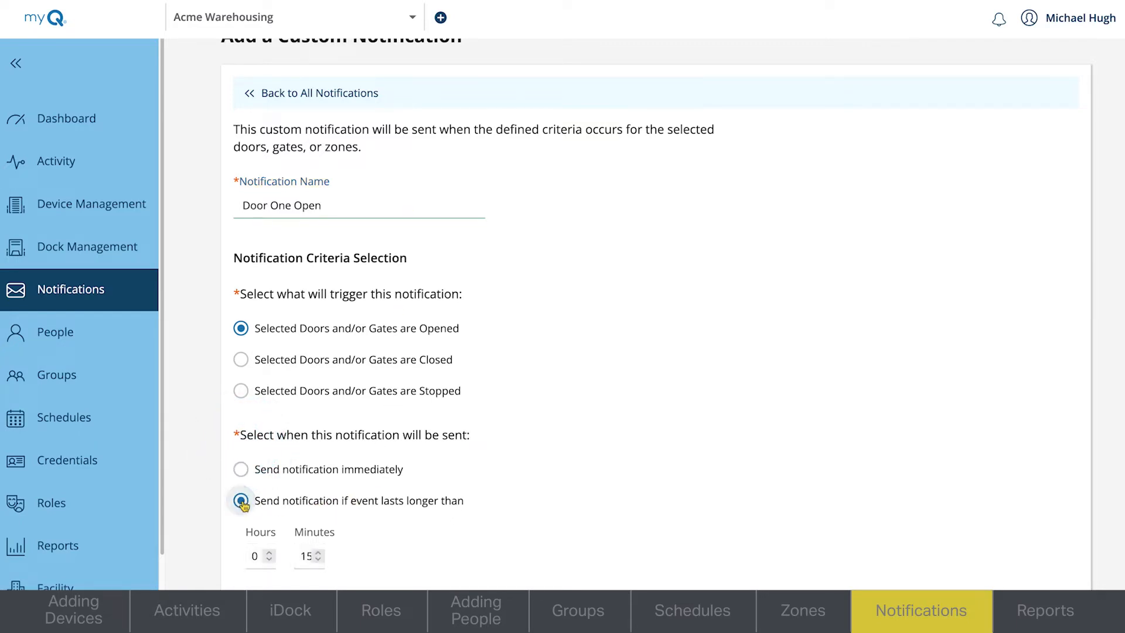
pyautogui.scroll(-3)
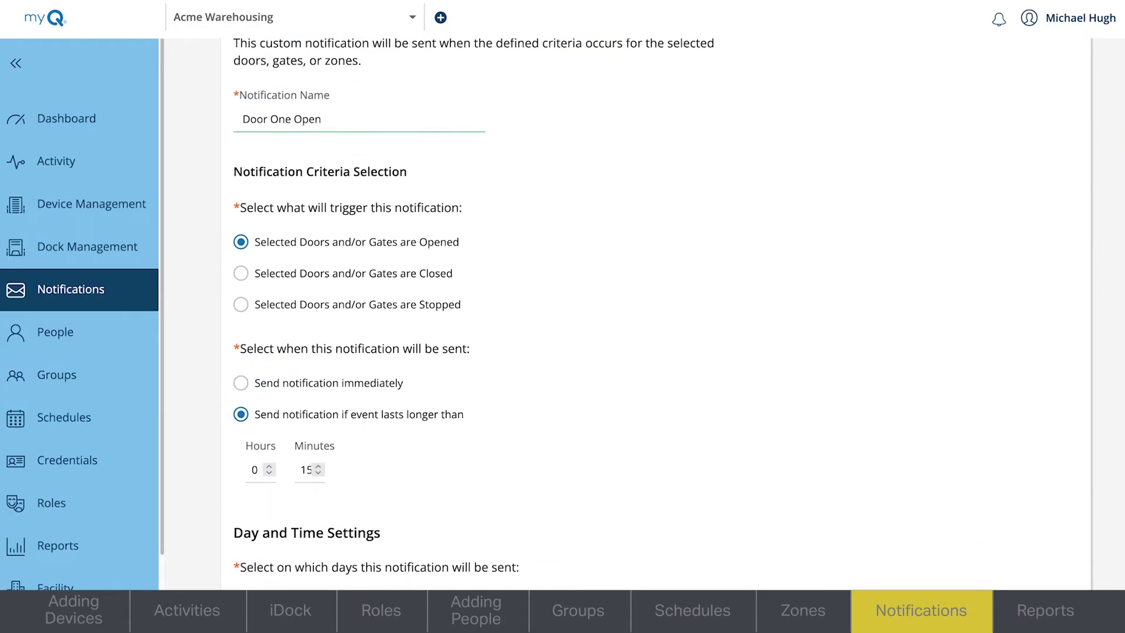
pyautogui.scroll(-3)
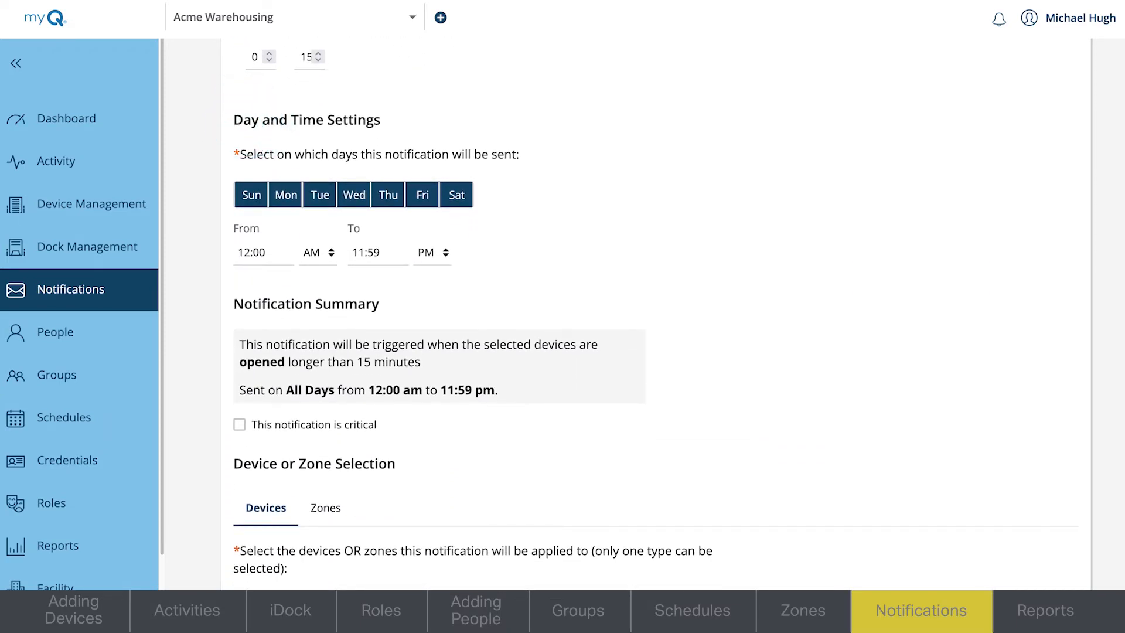
# - Select Door 1 in East Warehouse under Device or Zone Selection
pyautogui.click(253, 322)
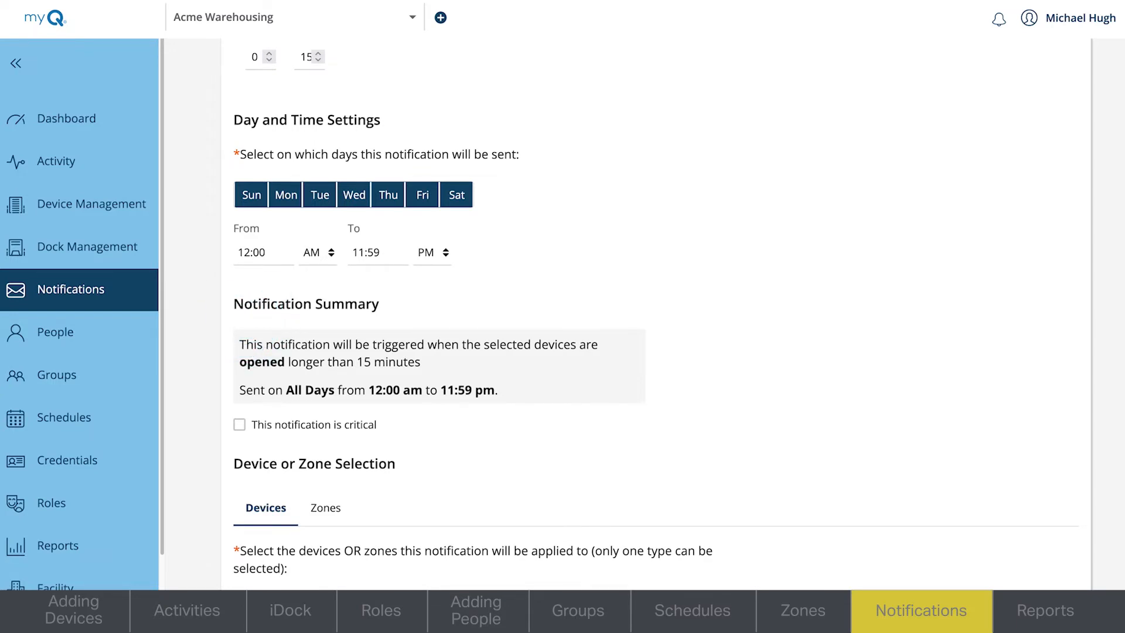
pyautogui.scroll(-3)
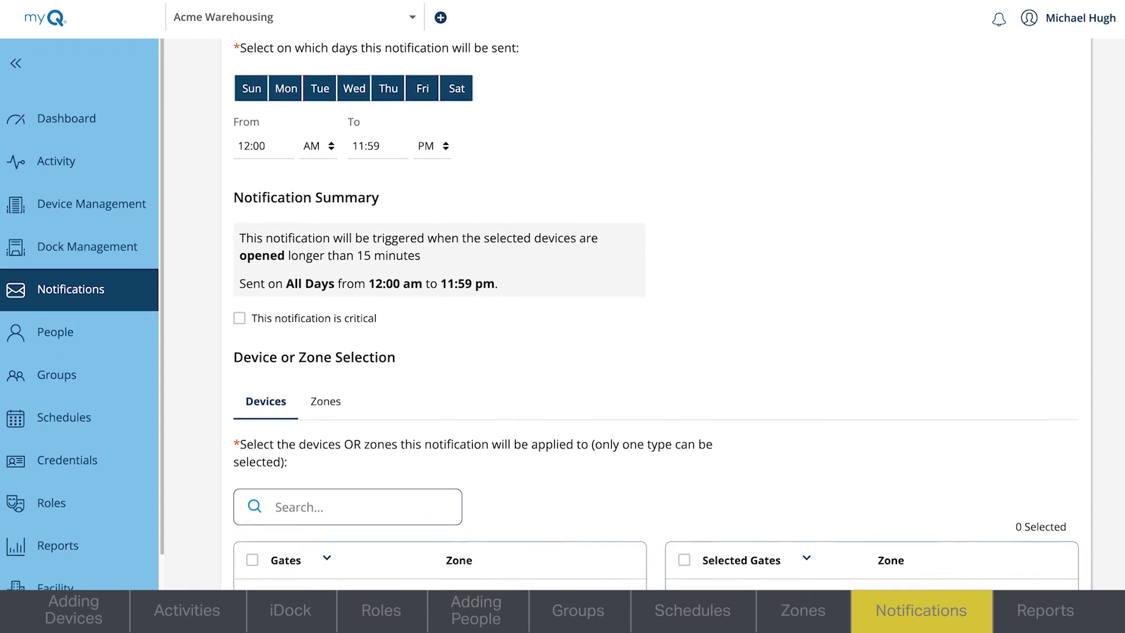
pyautogui.scroll(-3)
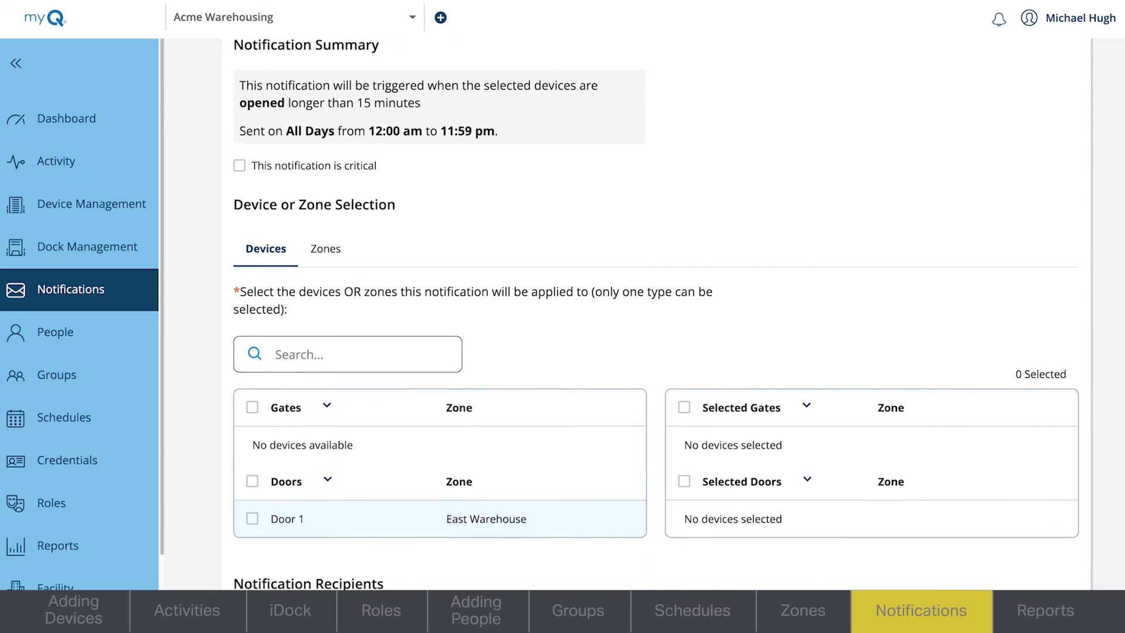
pyautogui.scroll(-3)
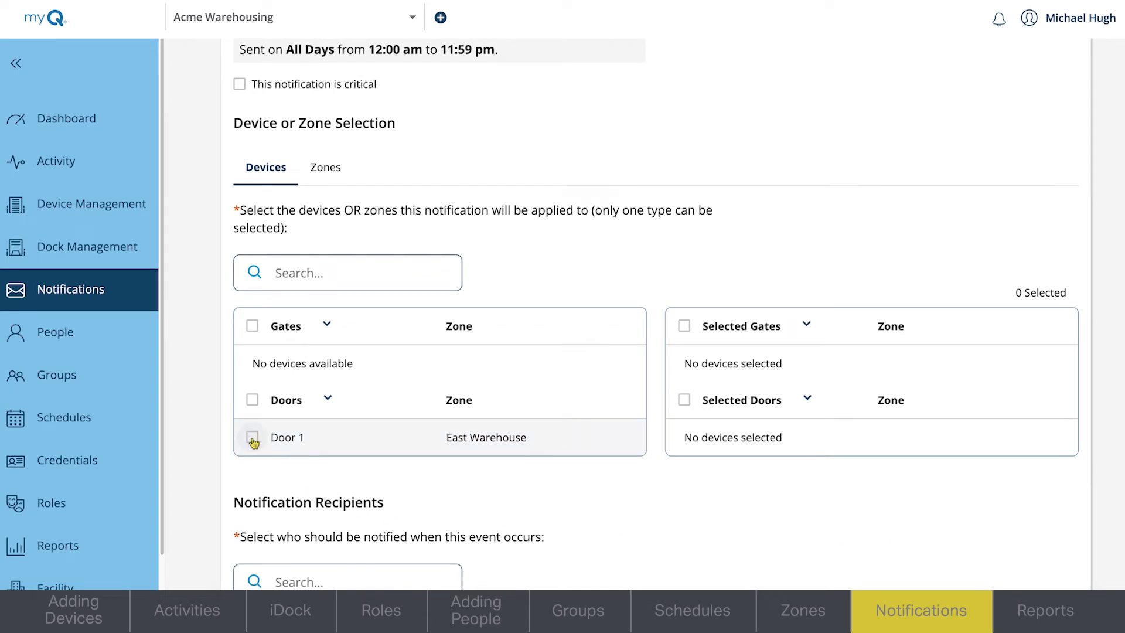
pyautogui.click(252, 438)
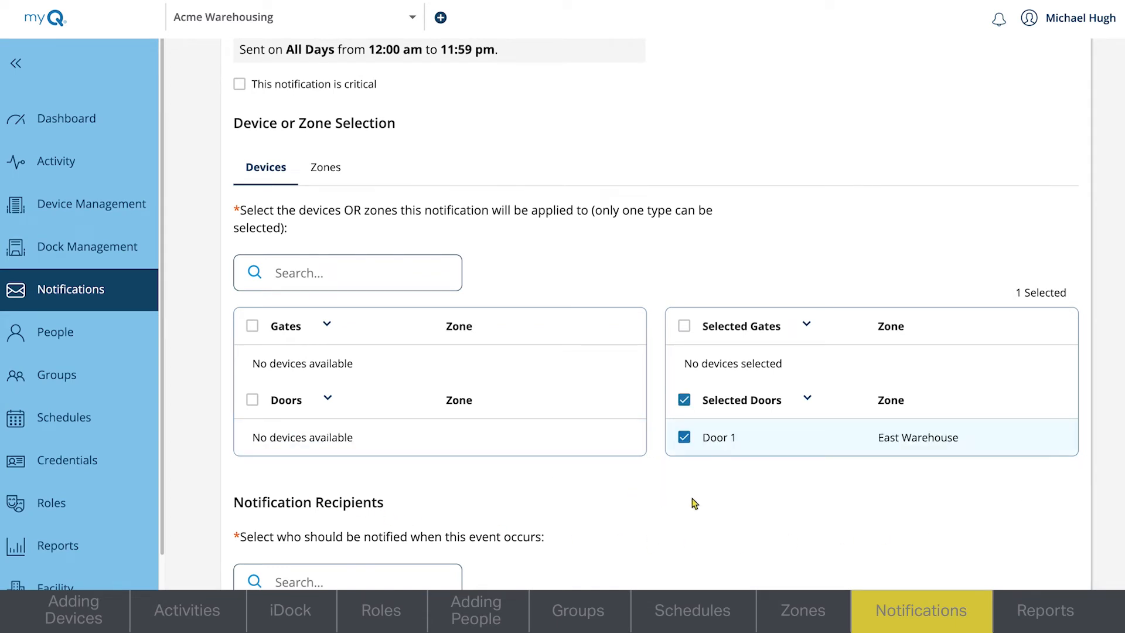
pyautogui.scroll(-3)
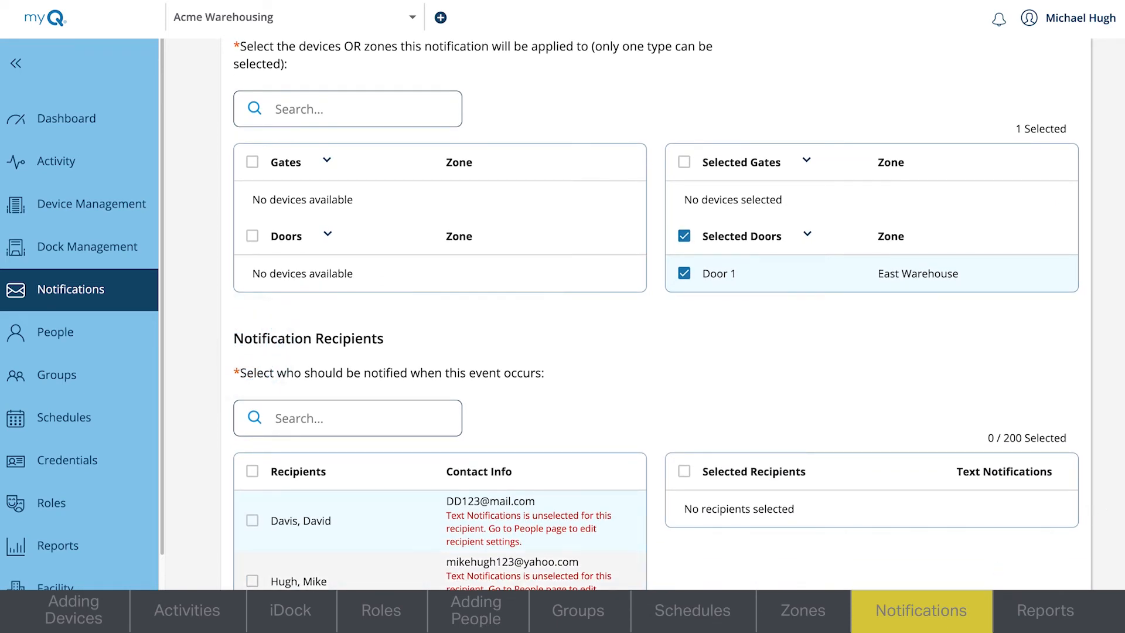
pyautogui.click(250, 581)
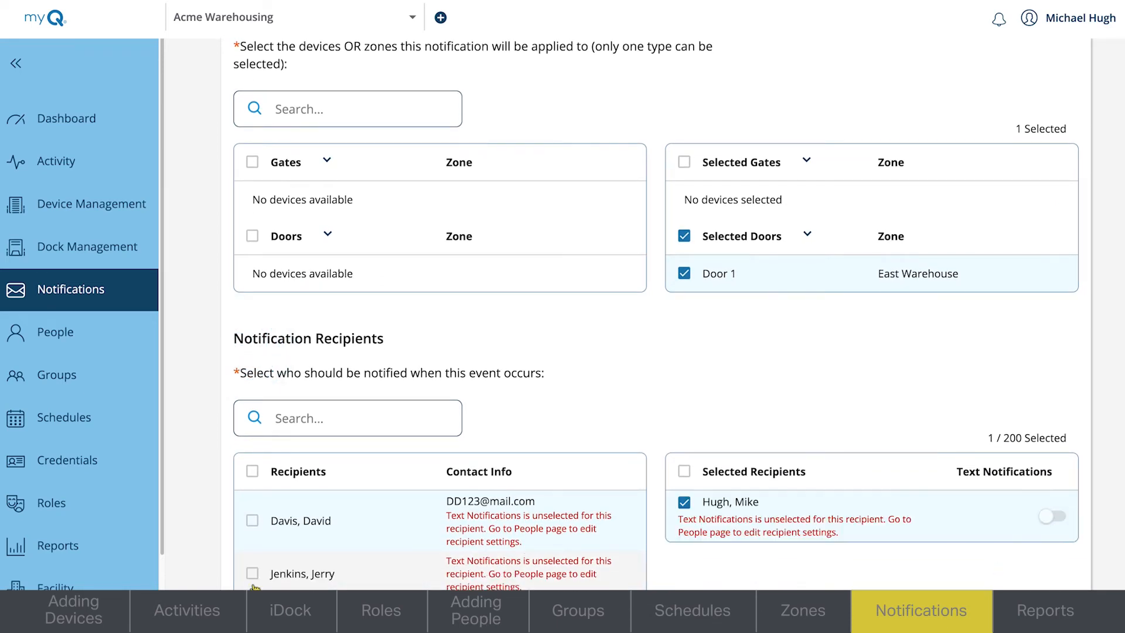
pyautogui.click(684, 471)
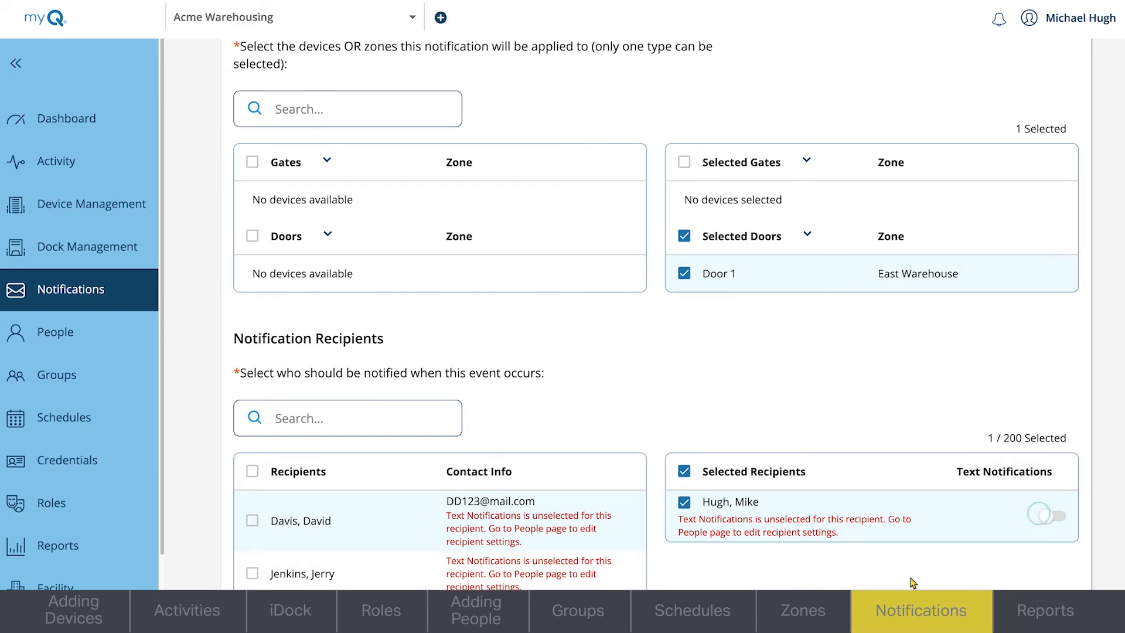
pyautogui.click(1049, 515)
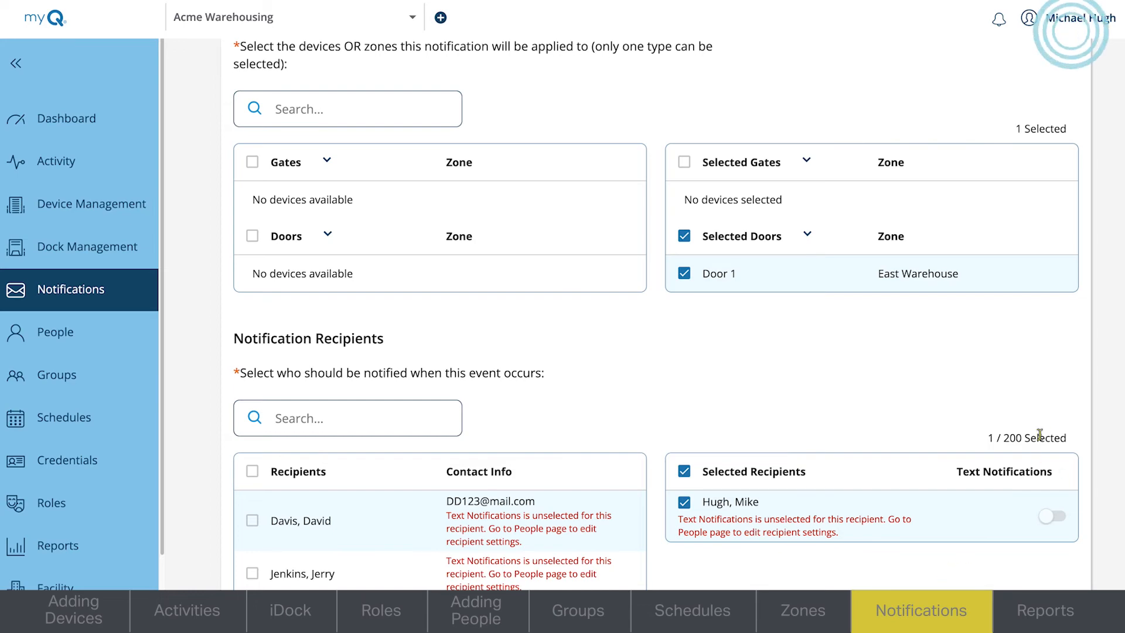
# - Enable the Text Notifications feature in Facility Settings via the account menu
pyautogui.click(1078, 17)
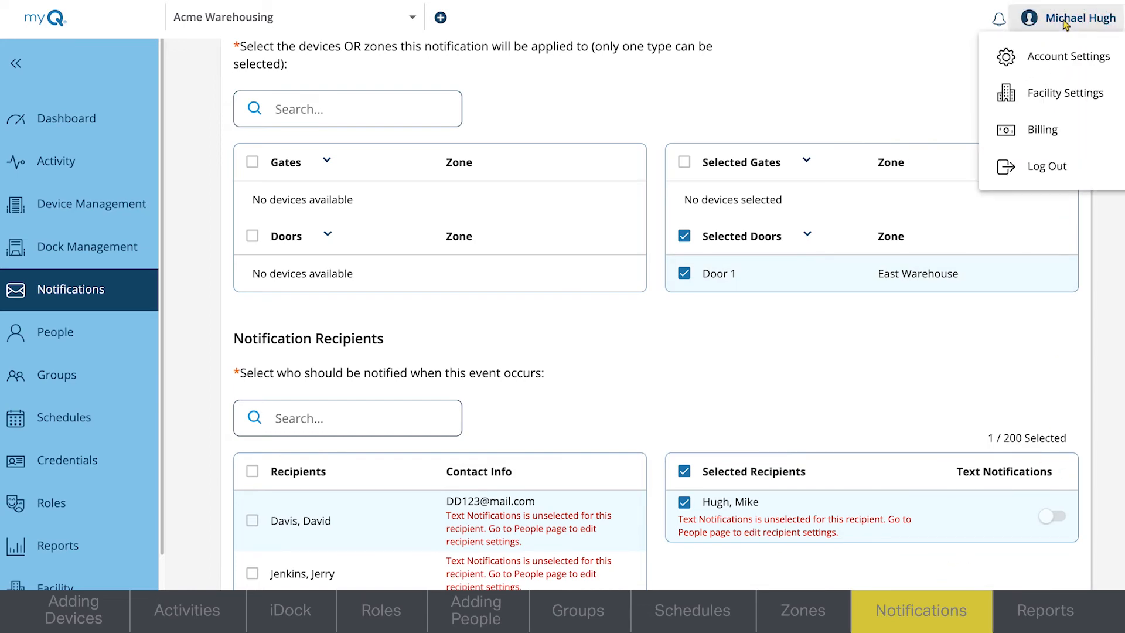
pyautogui.moveTo(1036, 100)
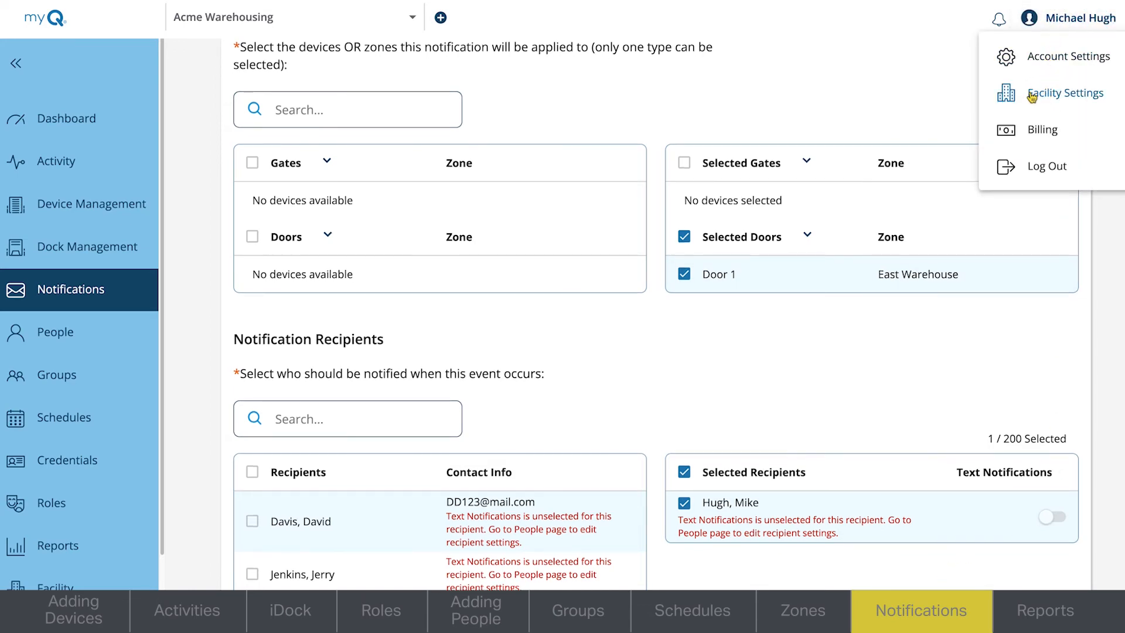
pyautogui.click(1065, 92)
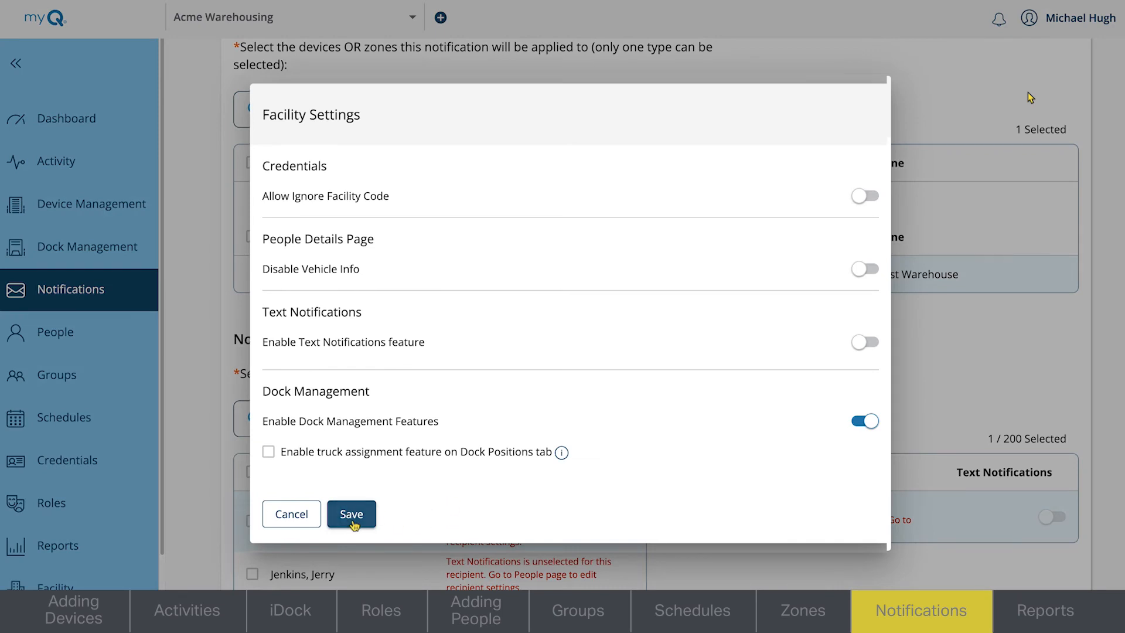
pyautogui.moveTo(698, 361)
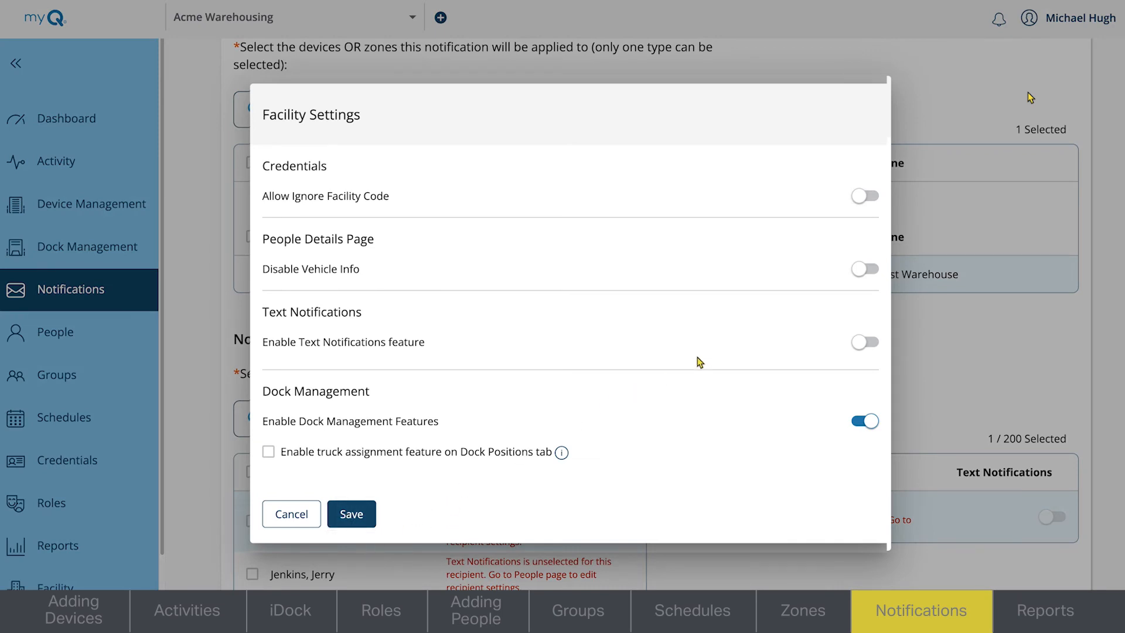
pyautogui.click(866, 335)
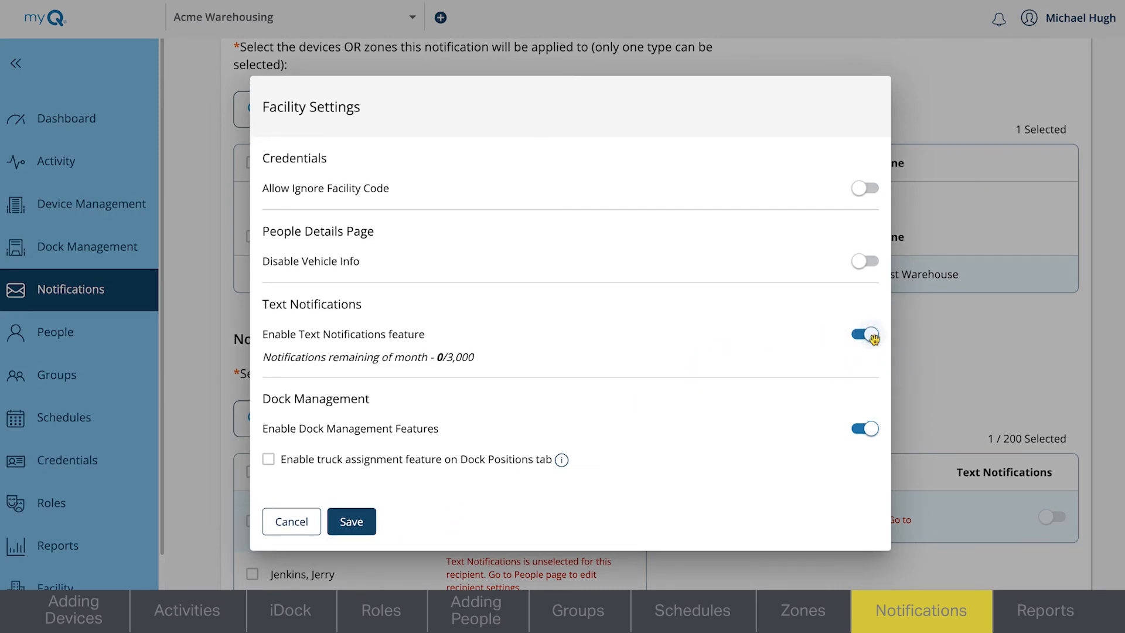